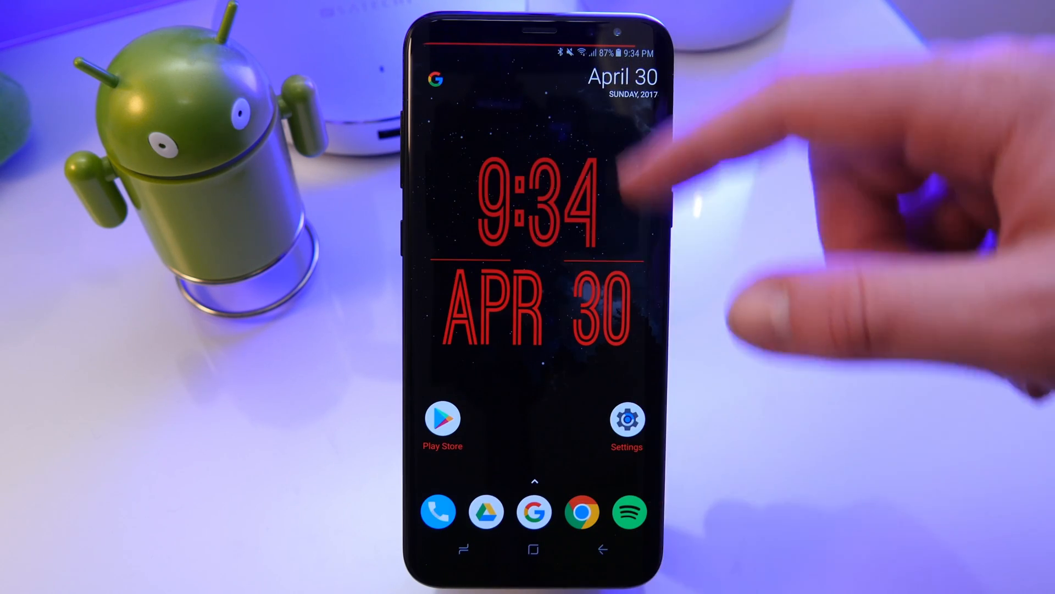
Step: Launch Pixbars and expand then collapse the Battery indicator's settings in the indicator list
{"action": "scroll", "scroll_direction": "left", "scroll_amount": 3}
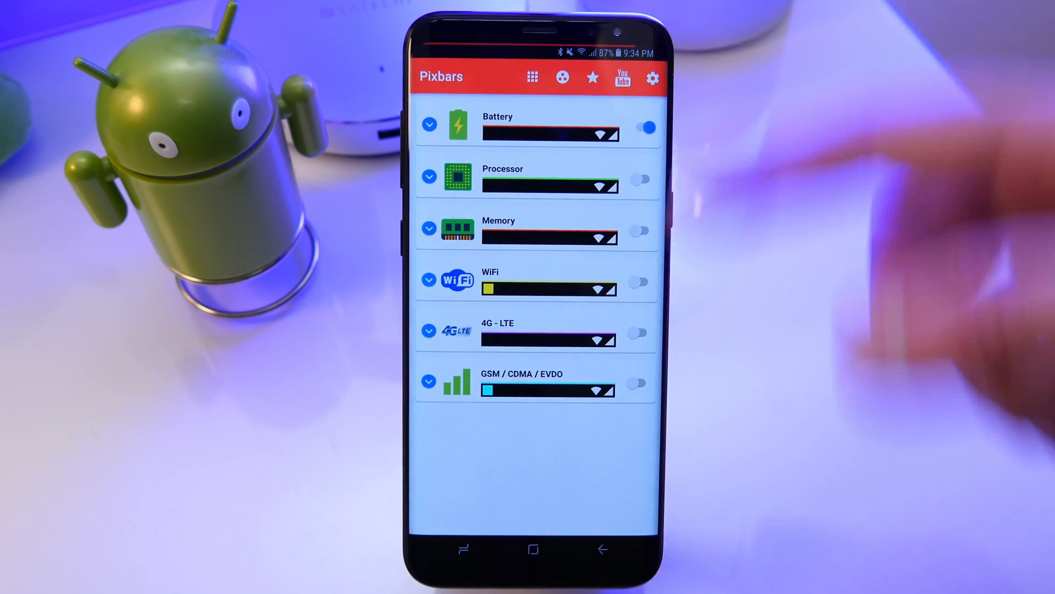
{"action": "left_click", "coordinate": [428, 125]}
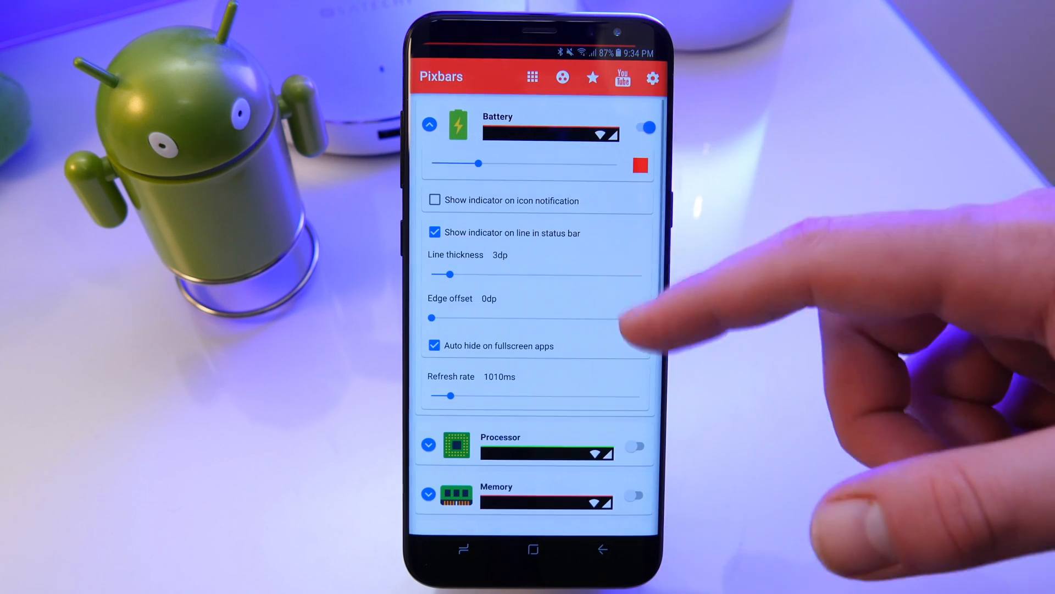
{"action": "left_click", "coordinate": [429, 124]}
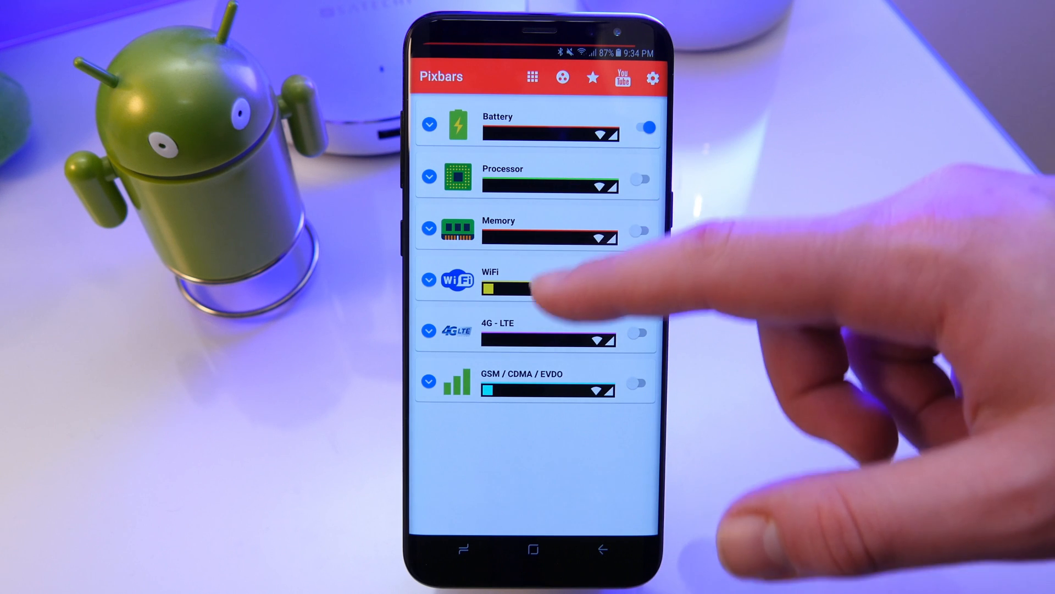
{"action": "left_click", "coordinate": [429, 228]}
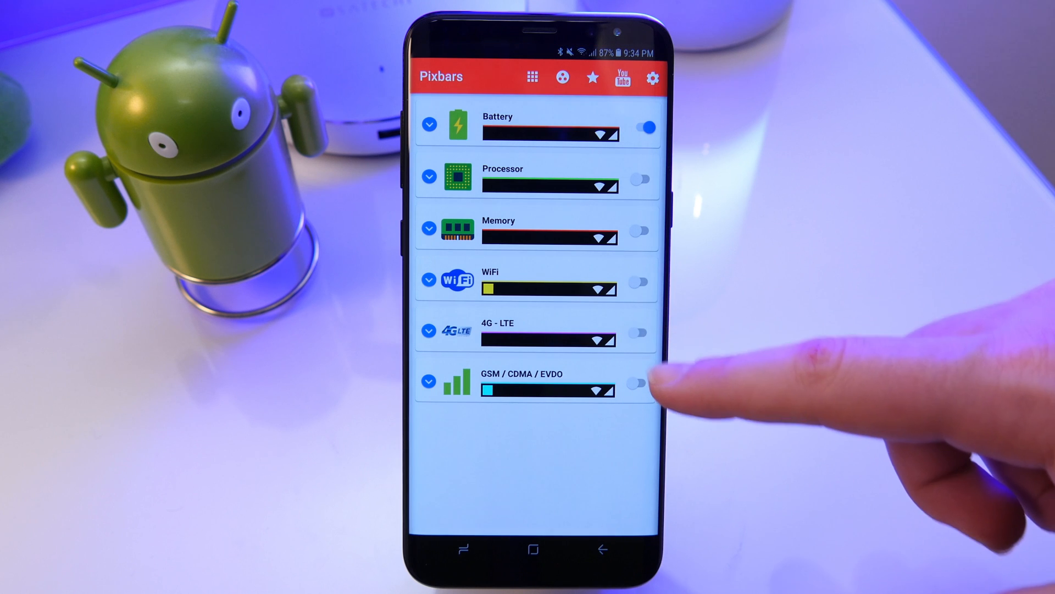
Step: Expand Battery, try the notification-icon checkbox and scroll the settings into view
{"action": "left_click", "coordinate": [429, 125]}
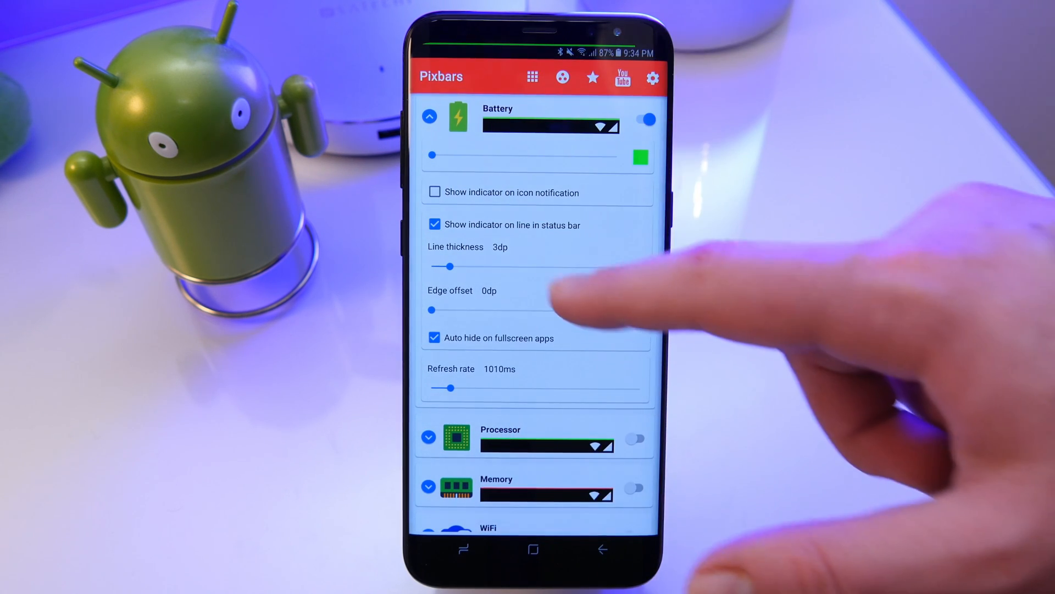
{"action": "left_click", "coordinate": [434, 192]}
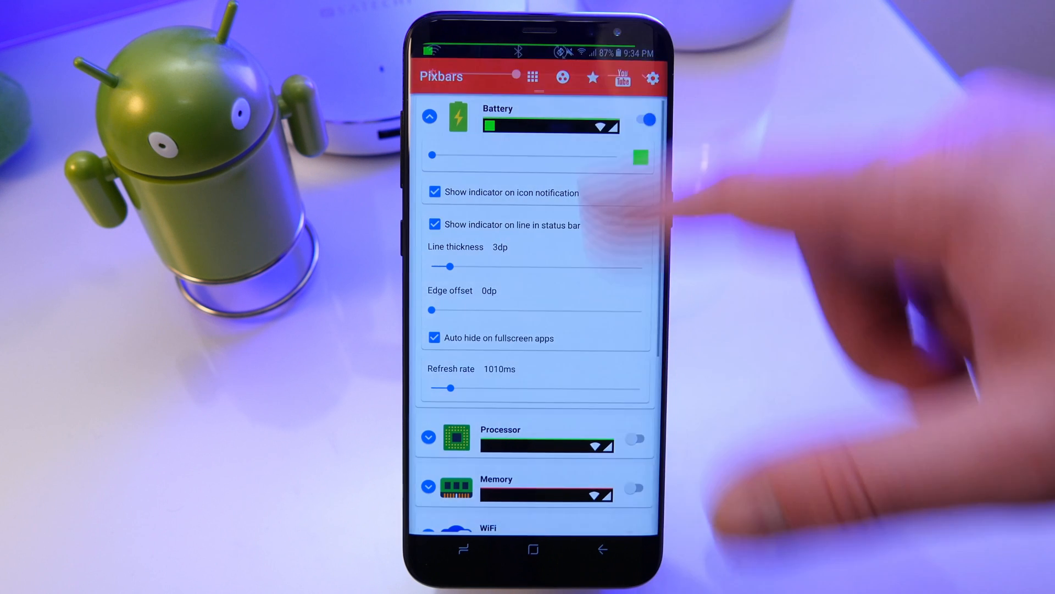
{"action": "left_click_drag", "start_coordinate": [538, 51], "coordinate": [538, 203]}
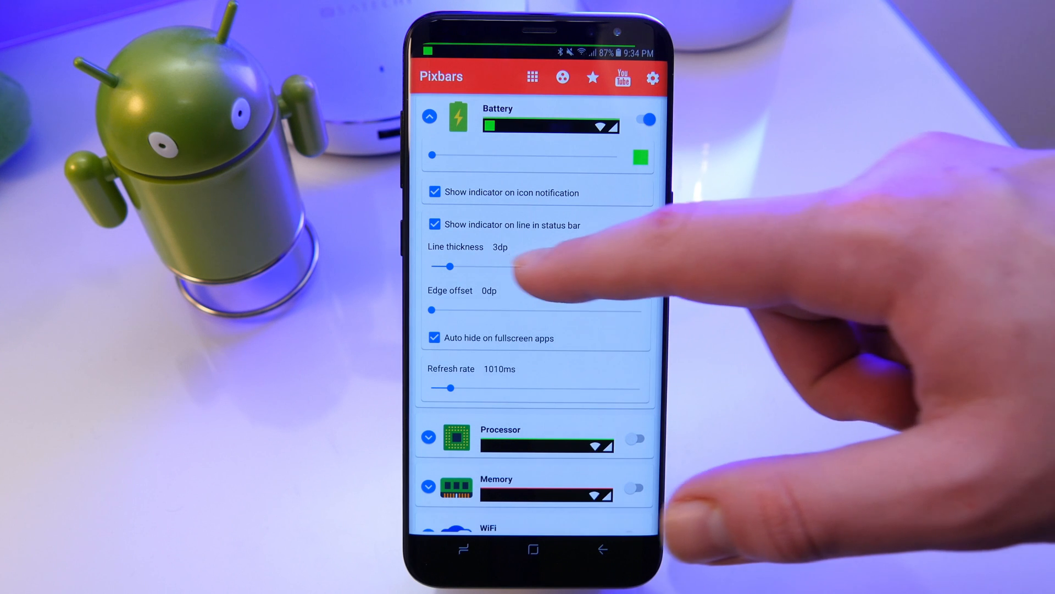
Step: Experiment with line thickness and edge offset, ending at 0dp offset and a 100ms refresh rate
{"action": "left_click_drag", "start_coordinate": [452, 266], "coordinate": [506, 266]}
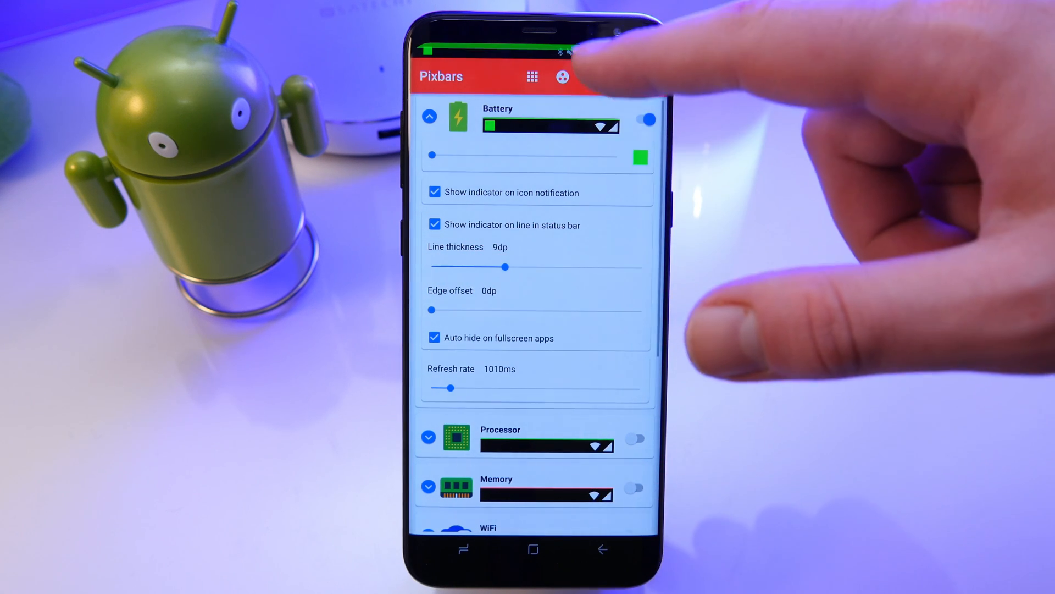
{"action": "left_click_drag", "start_coordinate": [505, 267], "coordinate": [647, 267]}
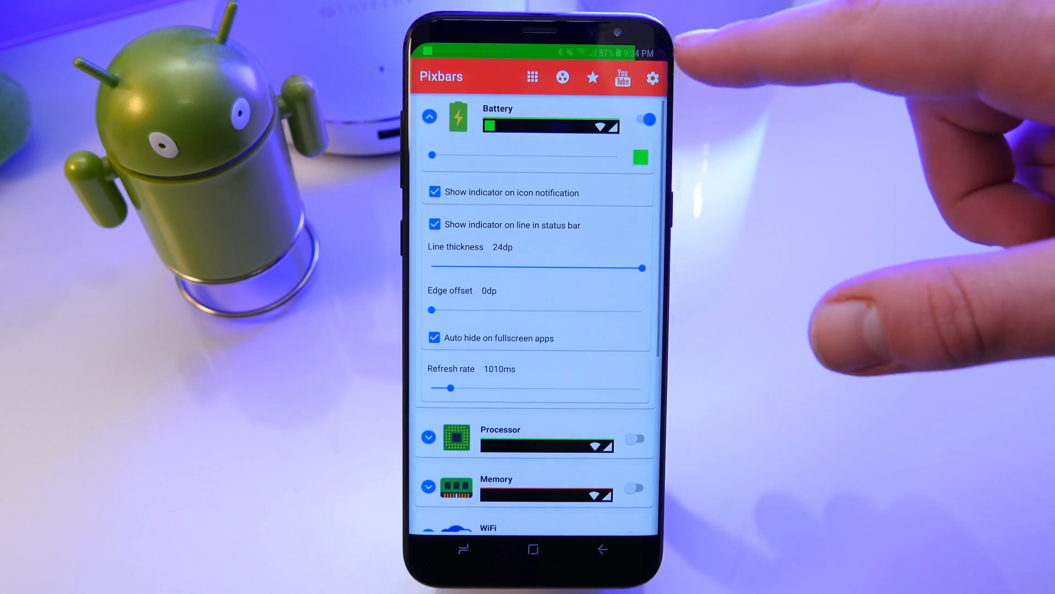
{"action": "left_click_drag", "start_coordinate": [643, 268], "coordinate": [441, 266]}
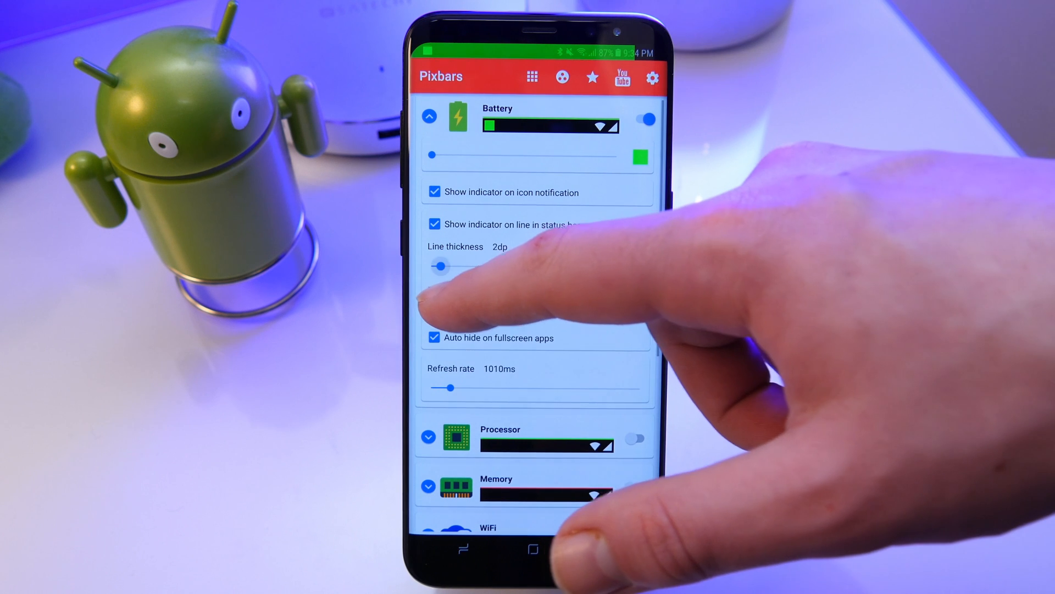
{"action": "left_click_drag", "start_coordinate": [441, 266], "coordinate": [460, 266]}
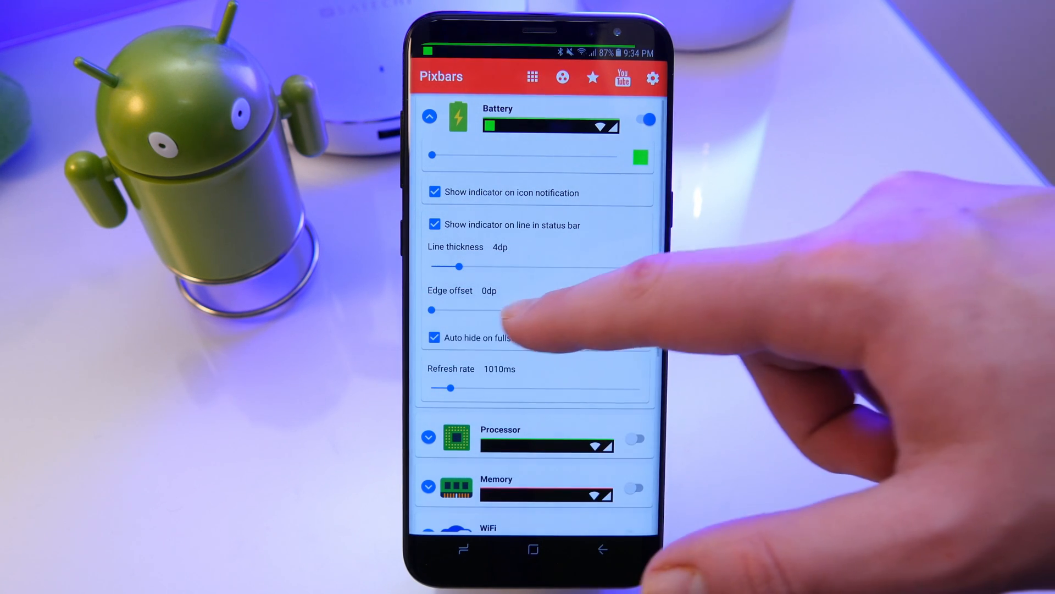
{"action": "left_click_drag", "start_coordinate": [431, 310], "coordinate": [643, 311]}
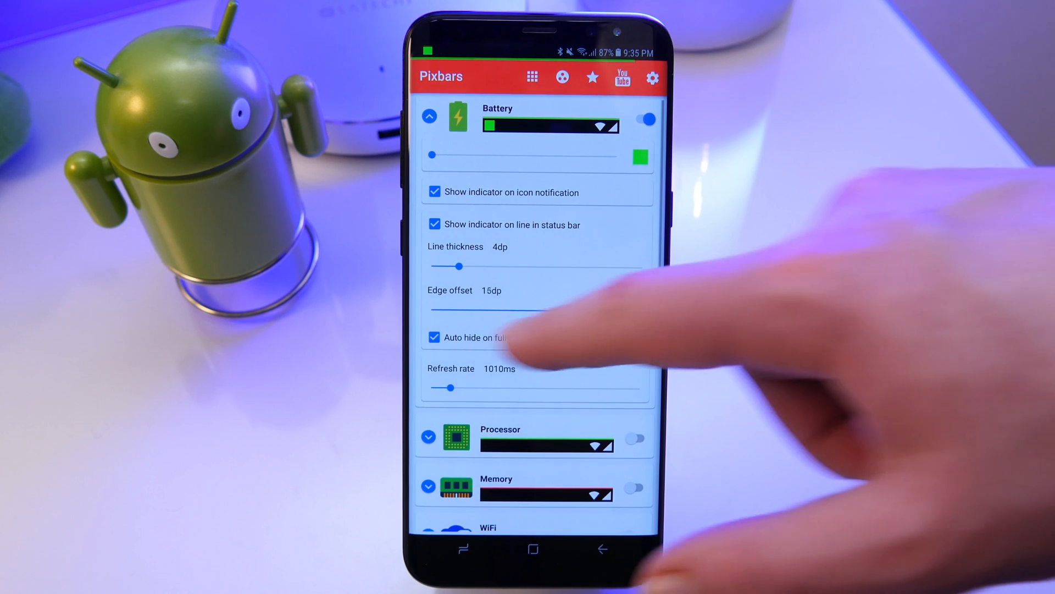
{"action": "left_click_drag", "start_coordinate": [532, 310], "coordinate": [430, 310]}
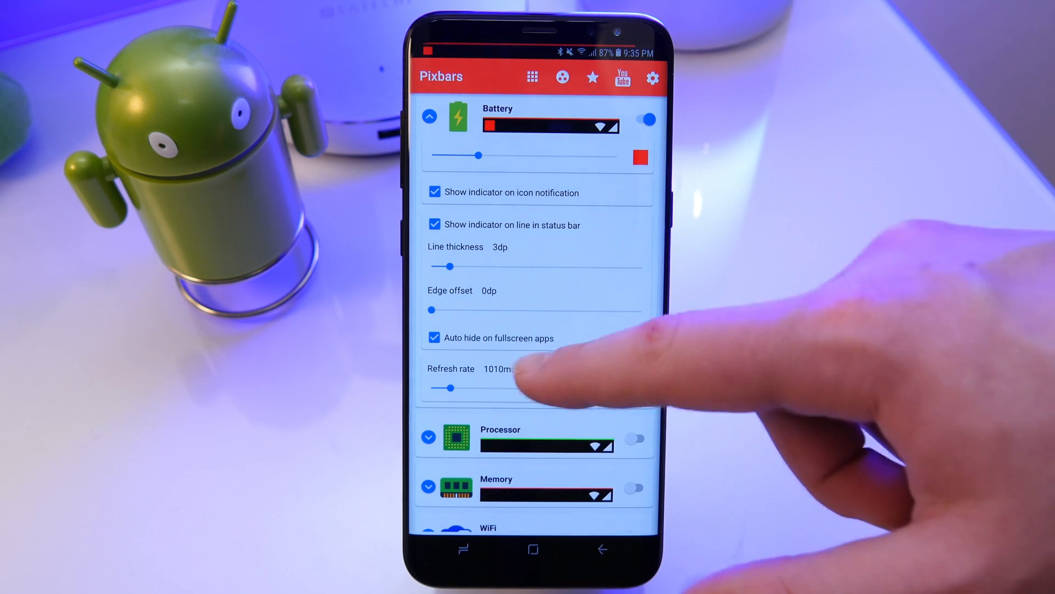
{"action": "left_click_drag", "start_coordinate": [442, 388], "coordinate": [643, 388]}
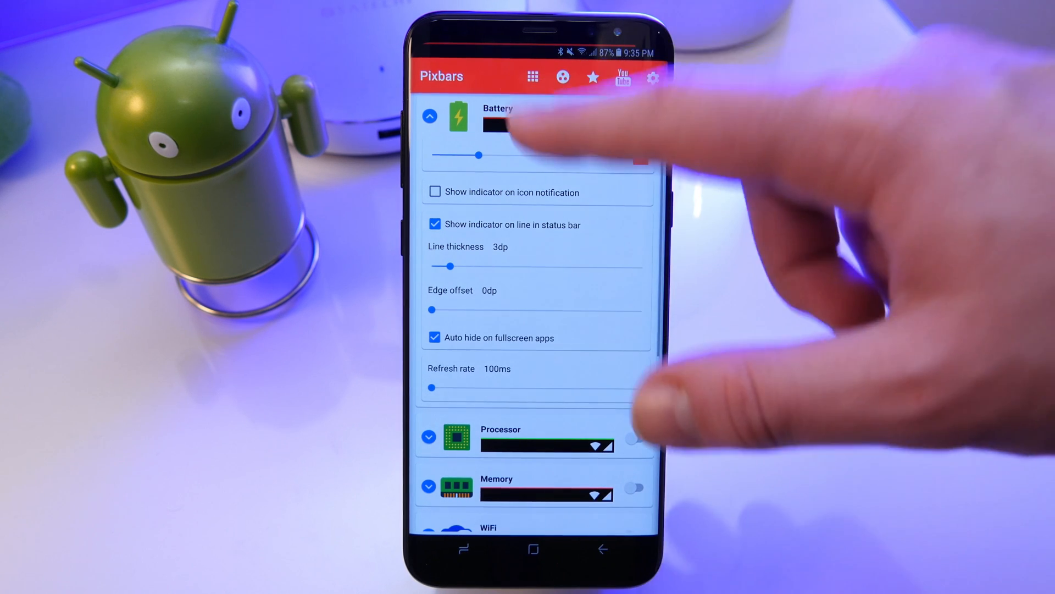
Step: Switch on the Processor indicator with a 2dp line thickness, then collapse its settings
{"action": "left_click", "coordinate": [430, 116]}
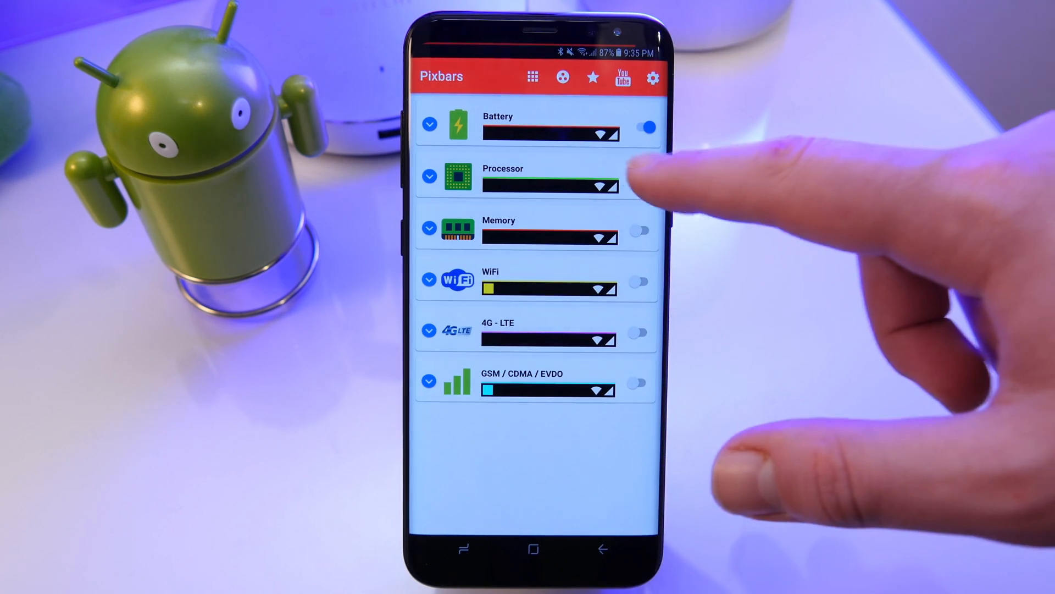
{"action": "left_click", "coordinate": [430, 176]}
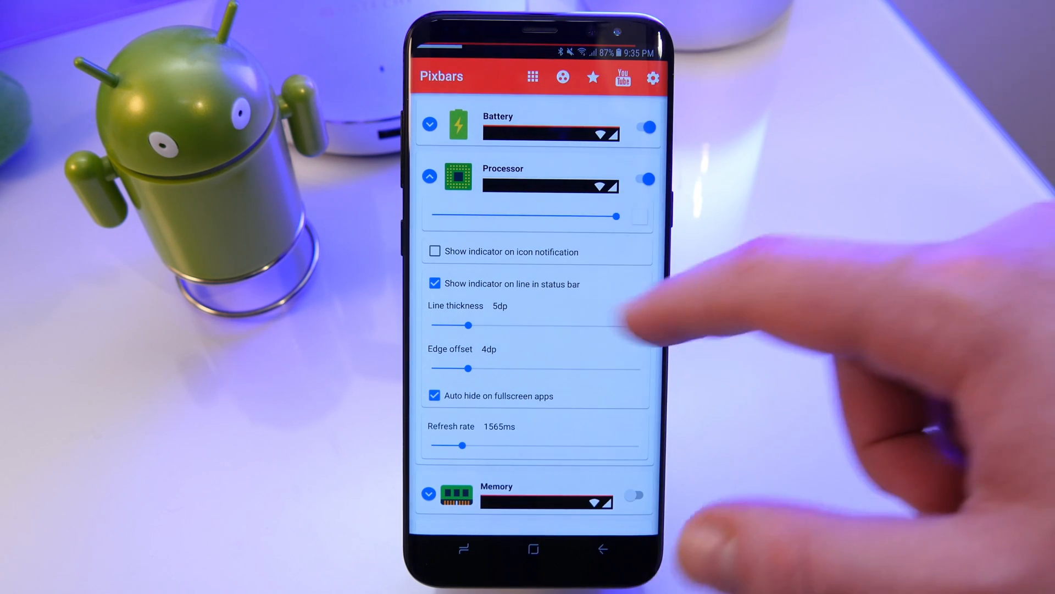
{"action": "left_click_drag", "start_coordinate": [472, 325], "coordinate": [440, 325]}
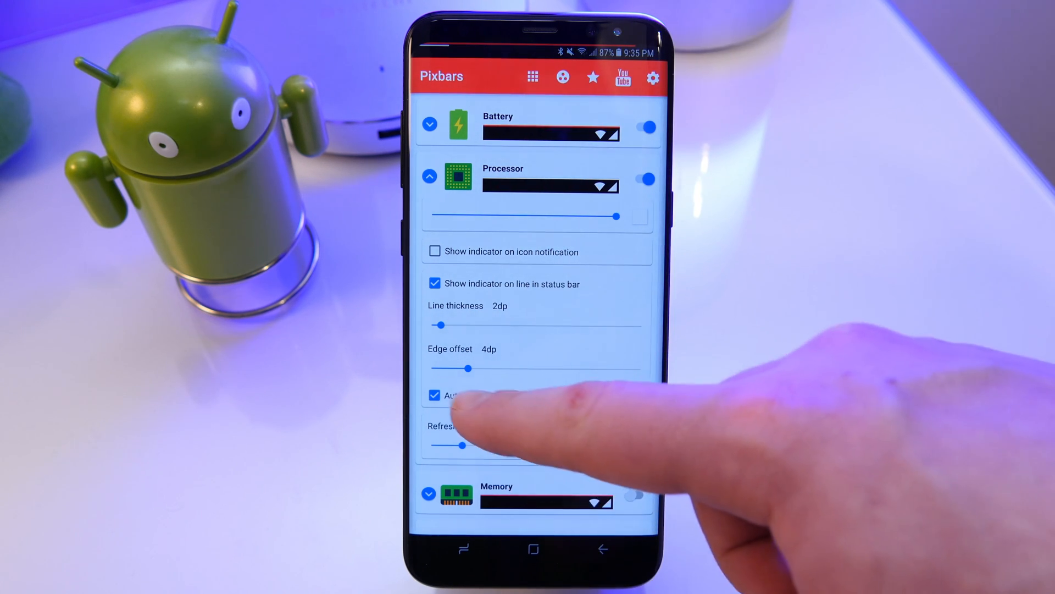
{"action": "left_click", "coordinate": [428, 176]}
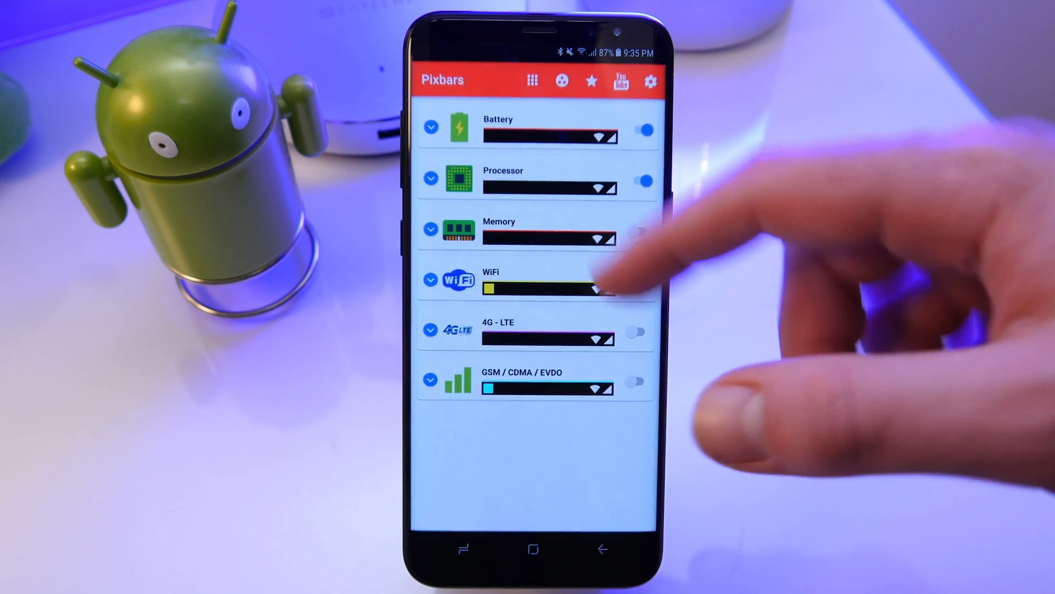
Step: Leave Pixbars for the home screen and go into the phone's Settings toward Display
{"action": "left_click", "coordinate": [430, 126]}
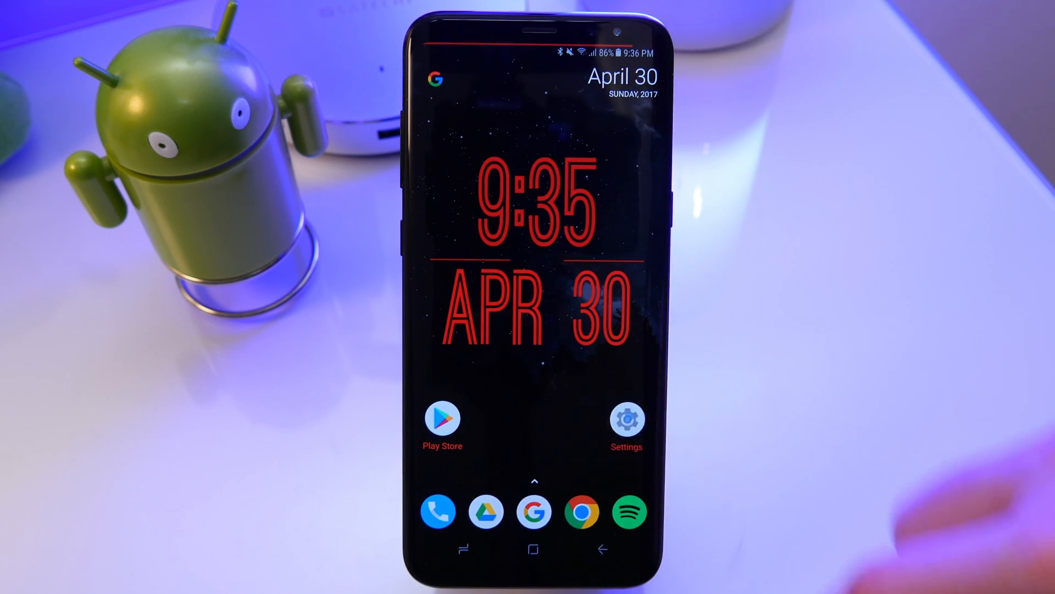
{"action": "left_click", "coordinate": [625, 419]}
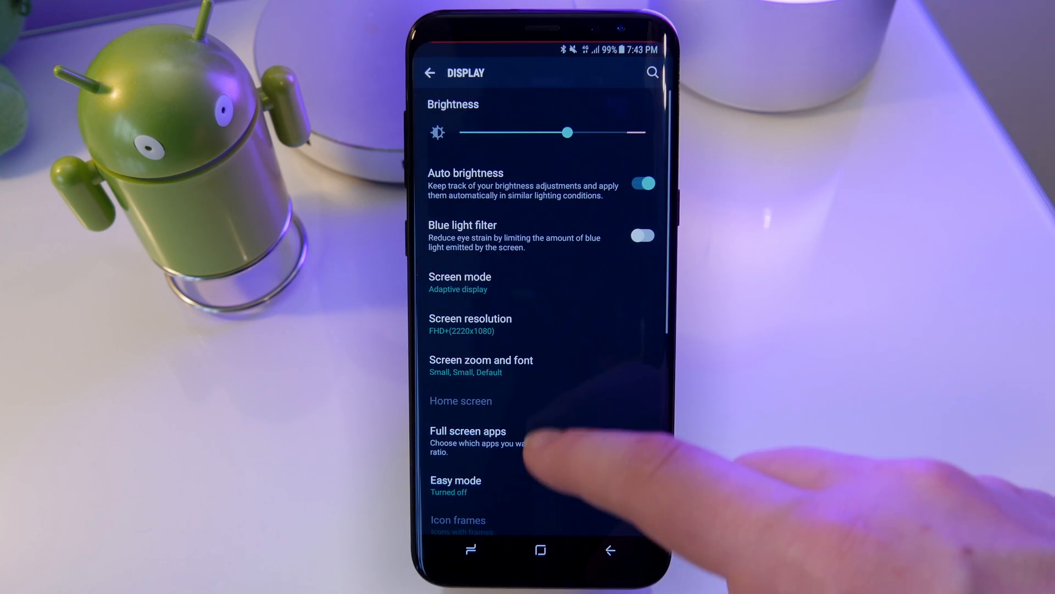
Step: In Full screen apps scroll to Pixbars and toggle its switch, then bring up the recent apps overview
{"action": "left_click", "coordinate": [467, 431]}
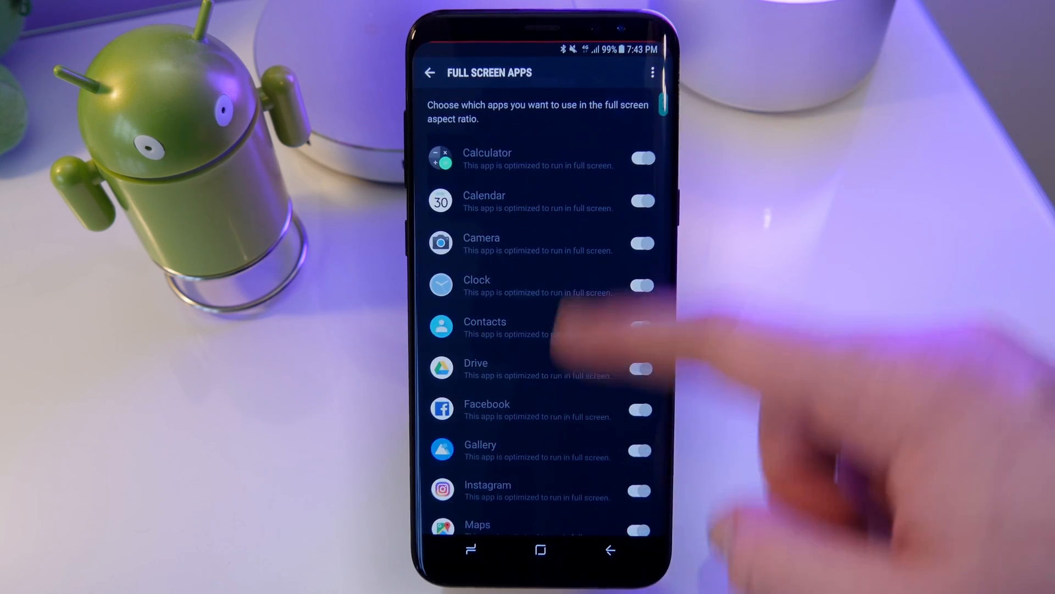
{"action": "scroll", "scroll_direction": "down", "scroll_amount": 3}
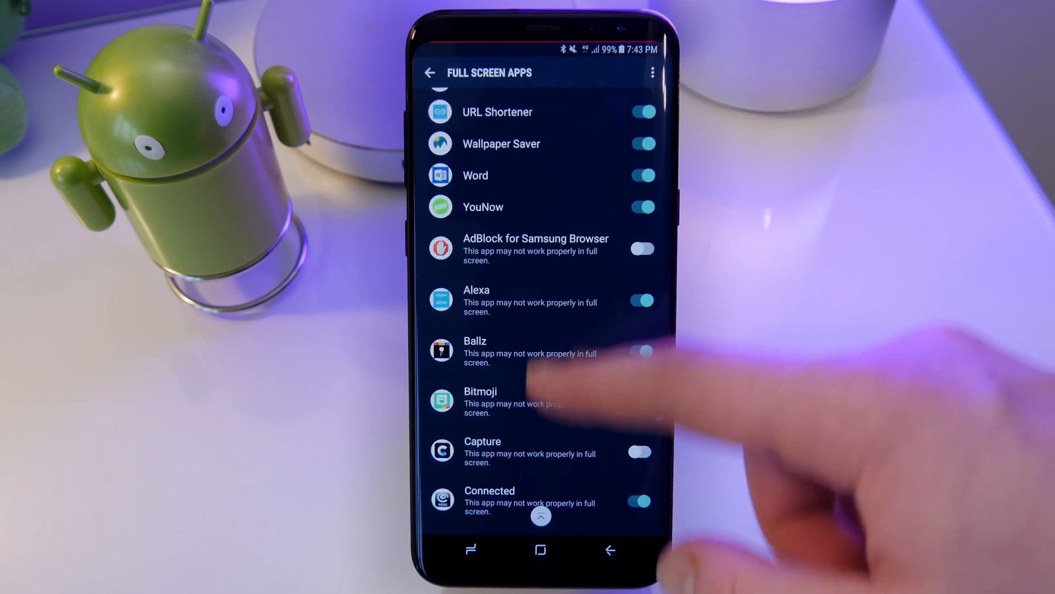
{"action": "scroll", "scroll_direction": "down", "scroll_amount": 3}
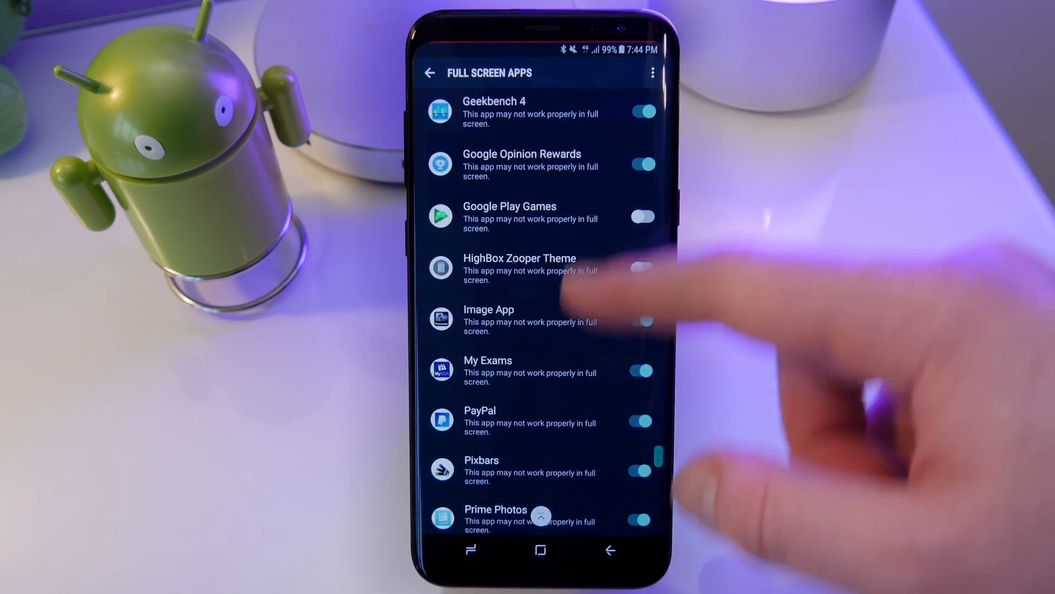
{"action": "scroll", "scroll_direction": "down", "scroll_amount": 3}
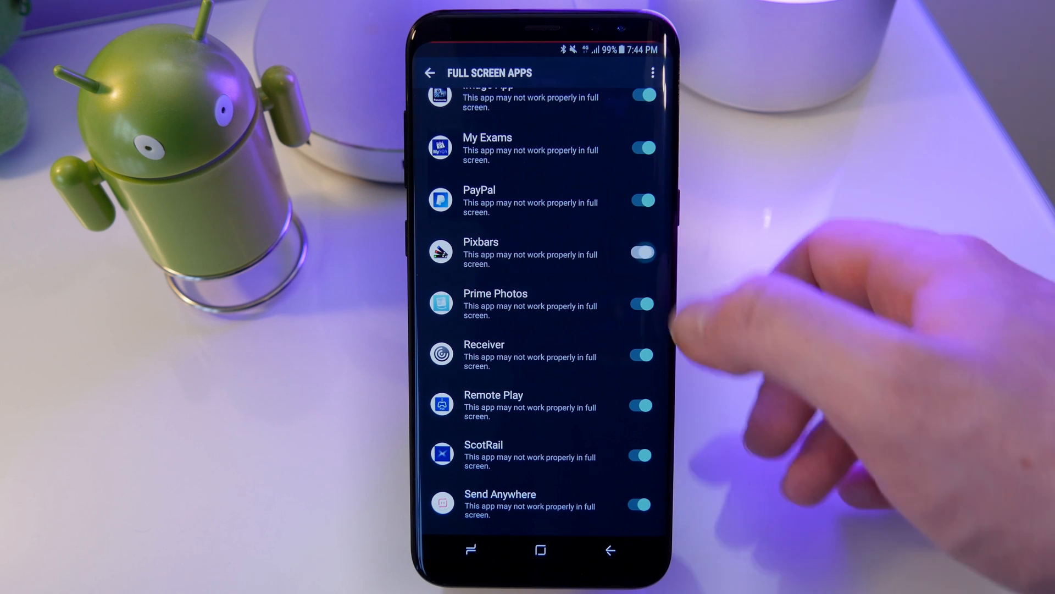
{"action": "left_click", "coordinate": [641, 253]}
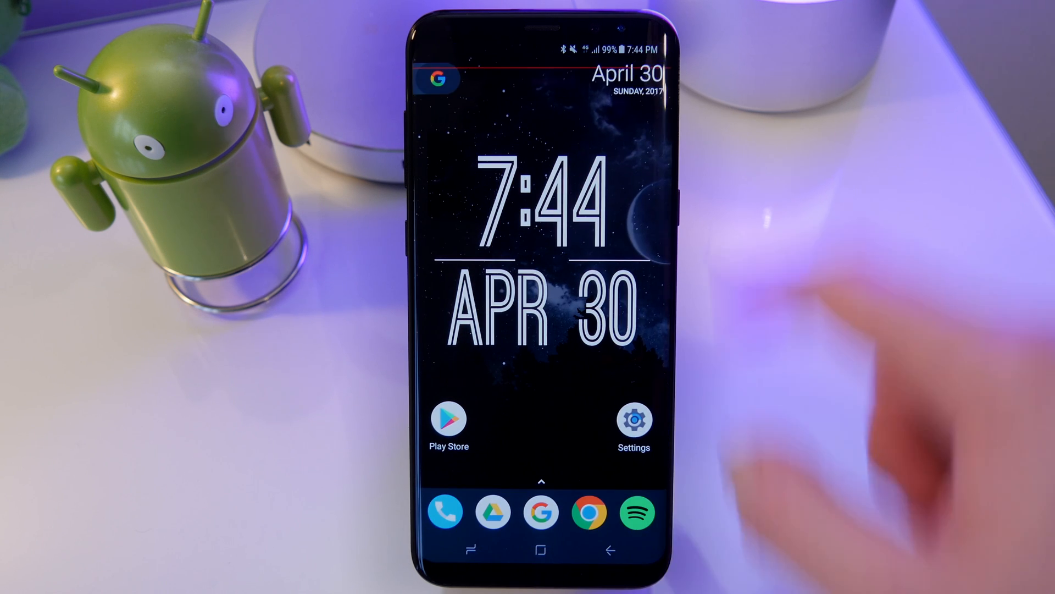
{"action": "left_click", "coordinate": [469, 550]}
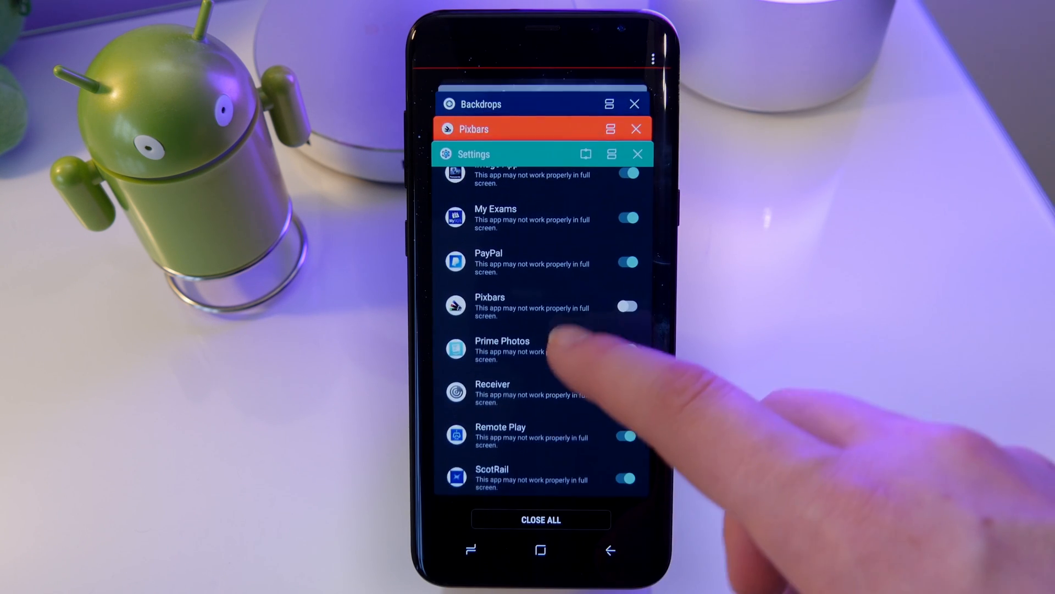